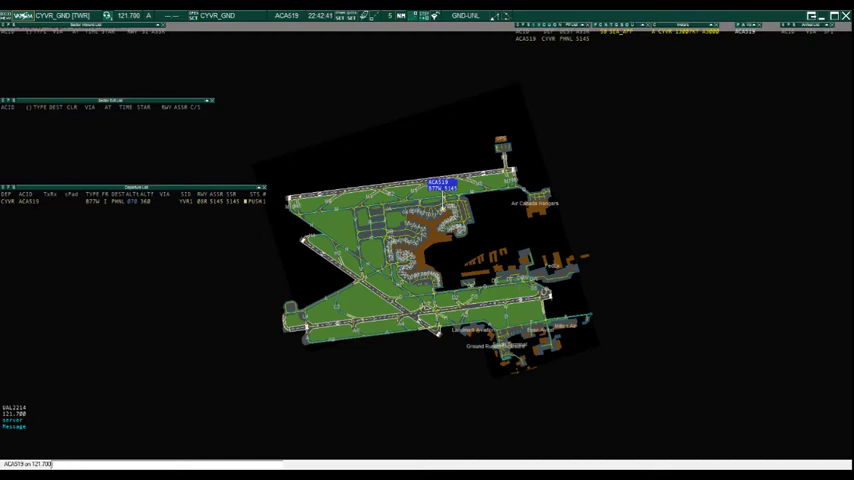
mouse_move(234, 400)
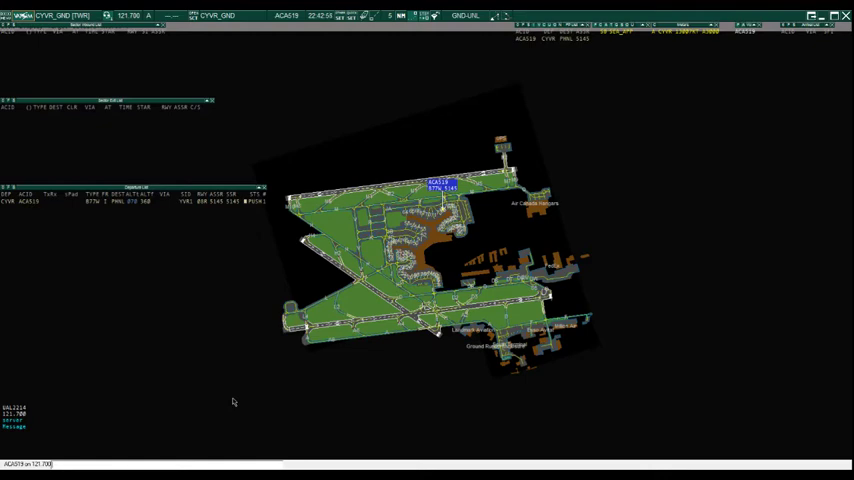
mouse_move(220, 170)
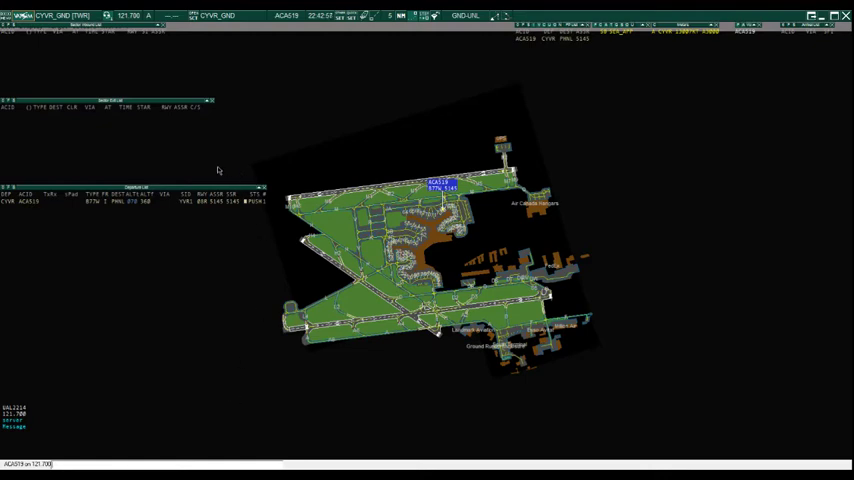
mouse_move(176, 216)
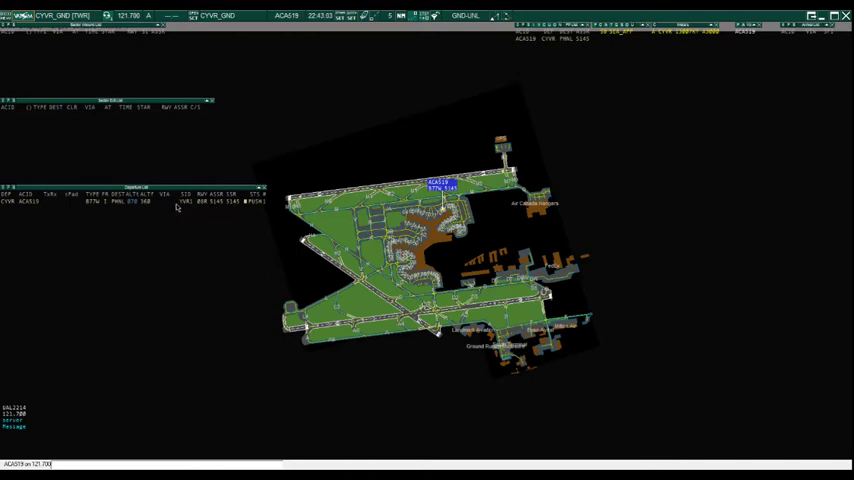
mouse_move(206, 212)
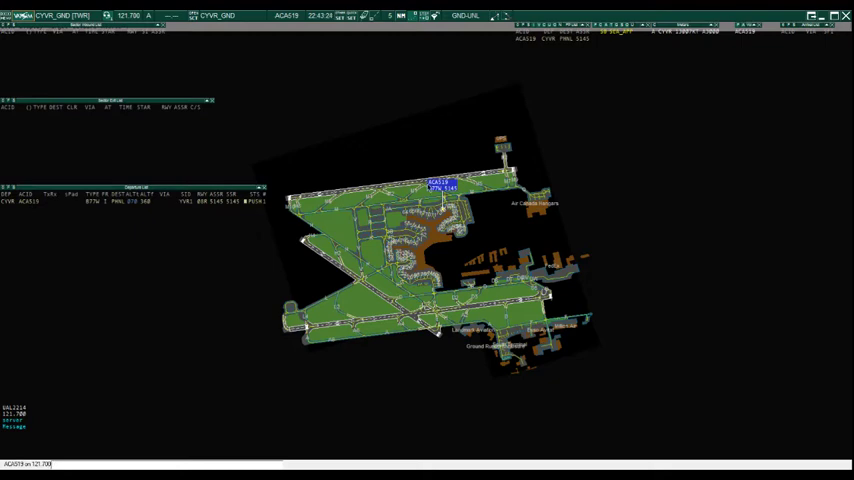
Assign a new value to a field of the IFR departure's list entry.
click(440, 186)
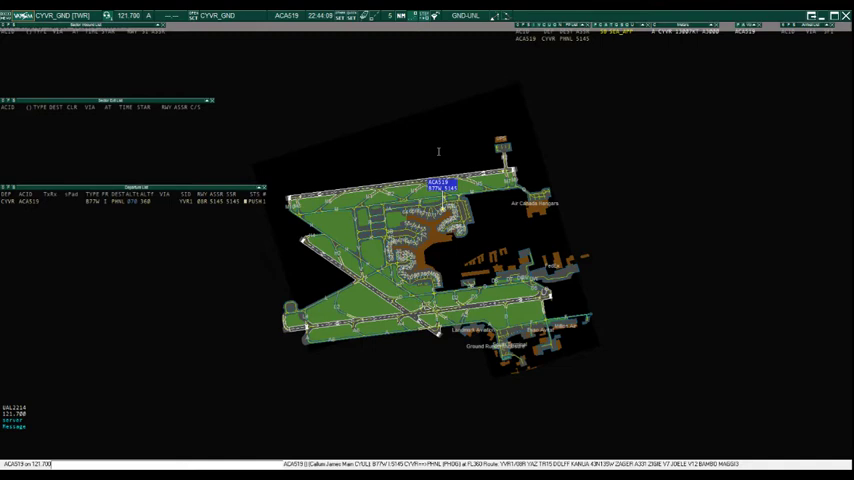
mouse_move(380, 130)
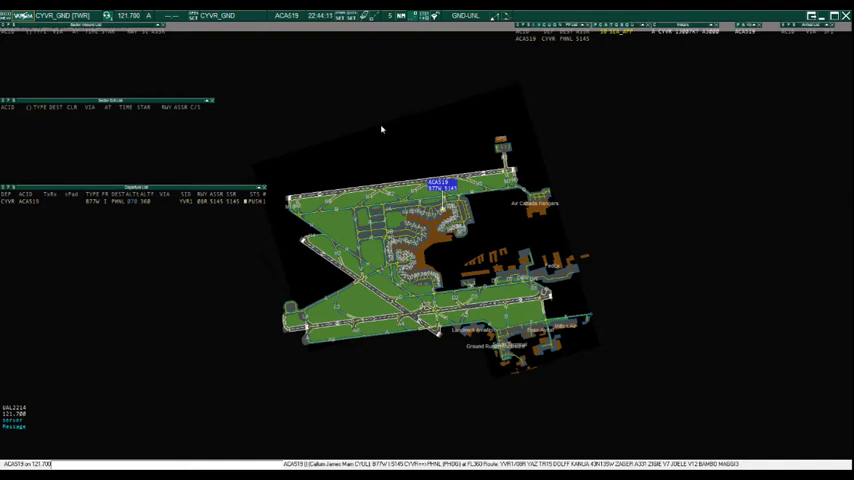
mouse_move(372, 144)
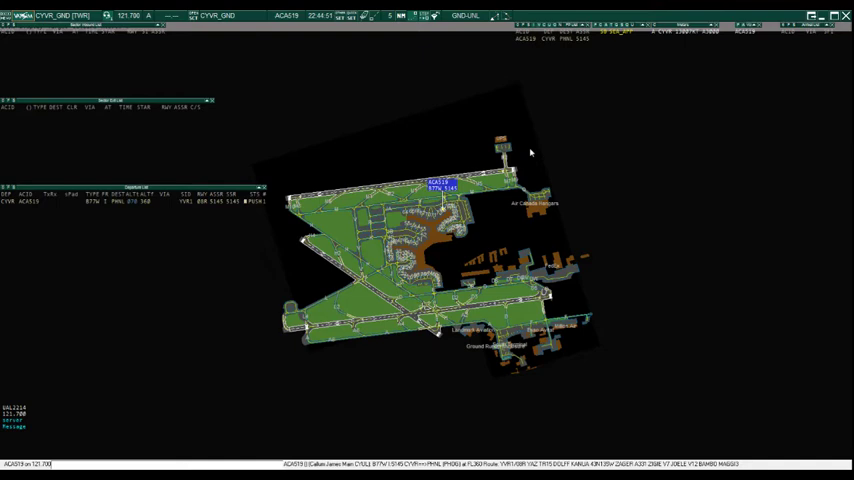
mouse_move(484, 152)
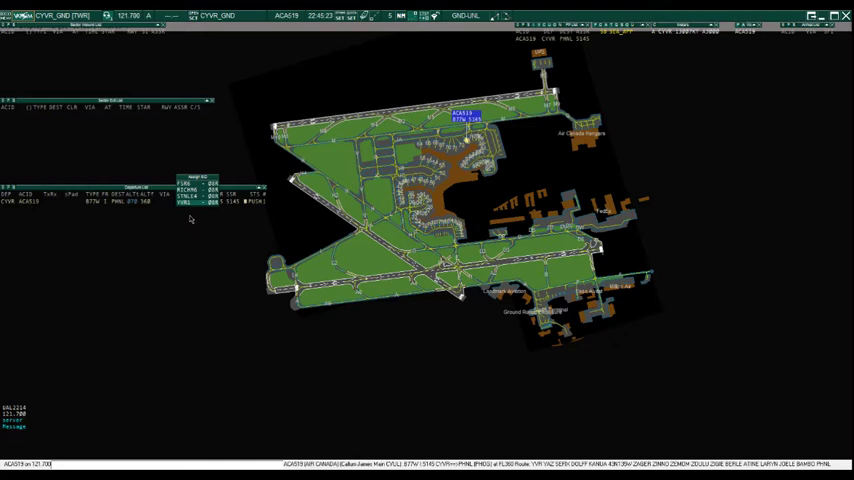
click(196, 202)
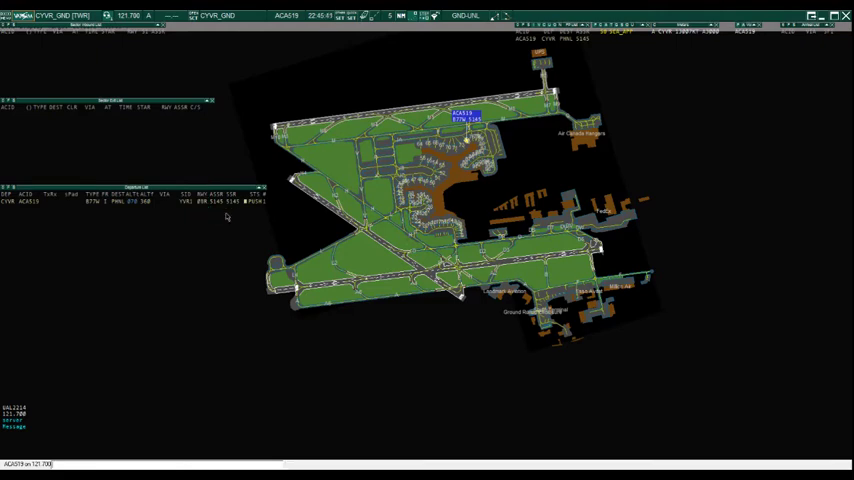
mouse_move(294, 288)
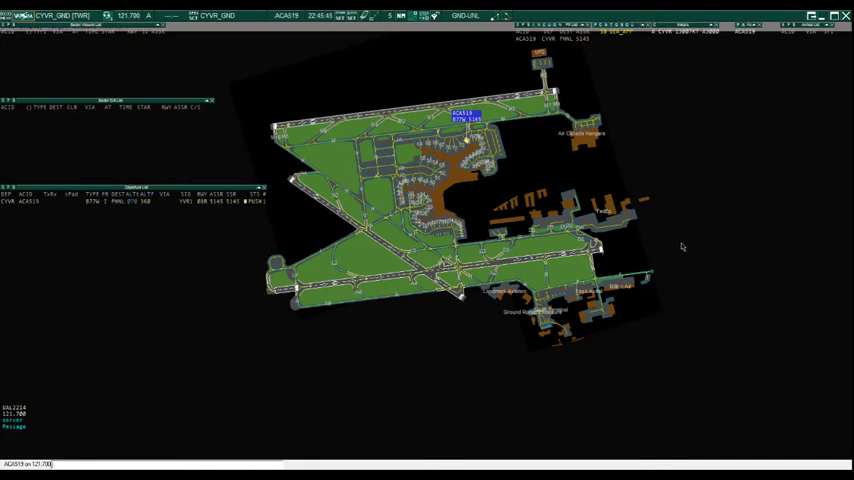
mouse_move(572, 246)
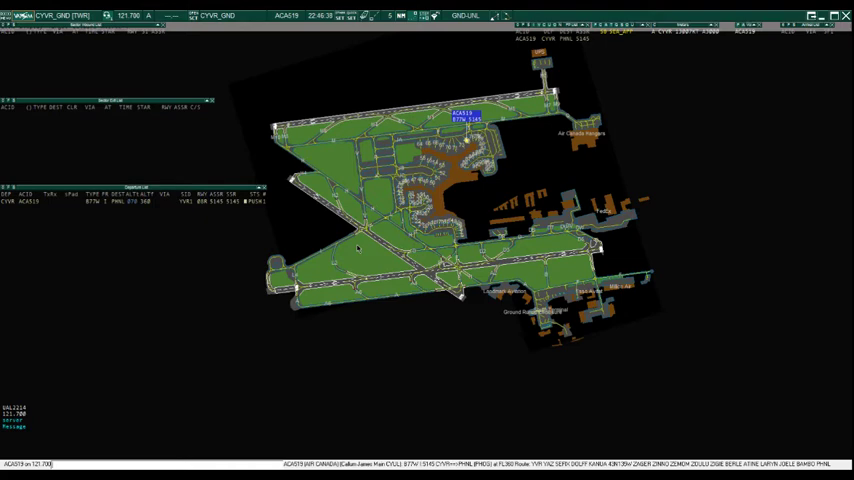
mouse_move(228, 202)
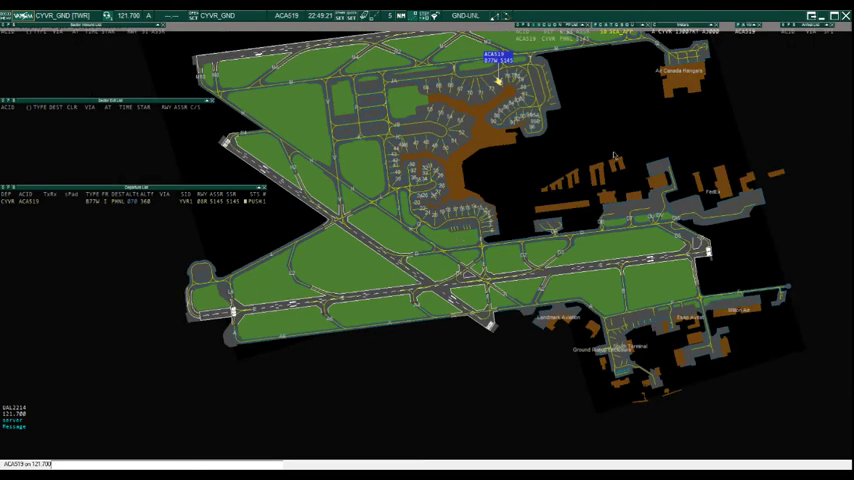
mouse_move(416, 224)
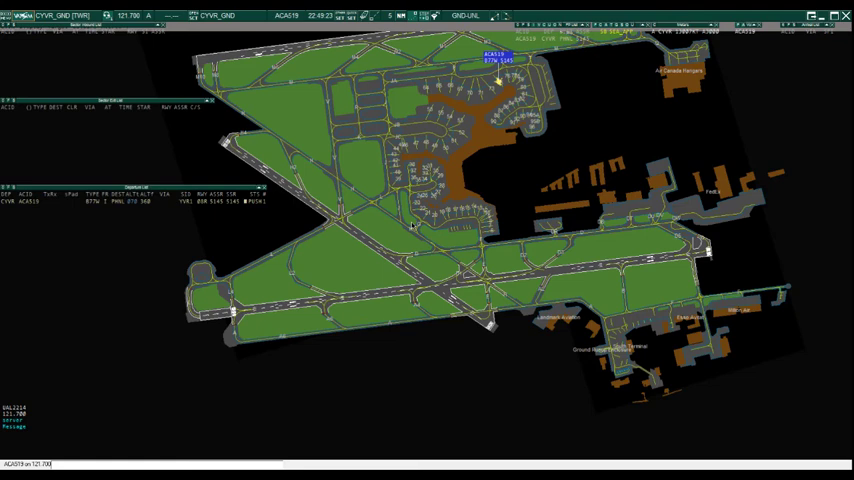